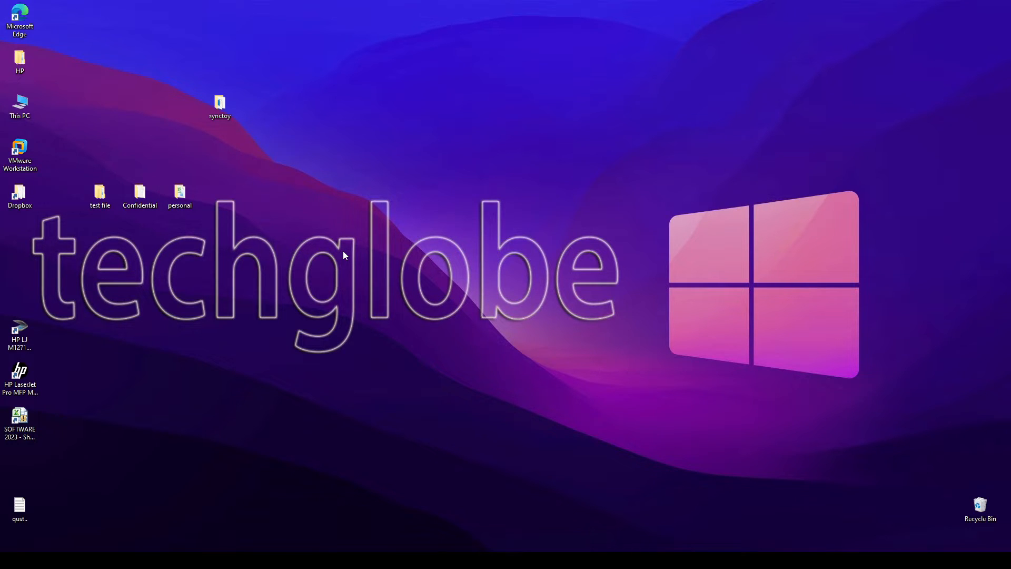
Step: Open the synctoy folder on the desktop containing the SyncToy installer
double_click(220, 103)
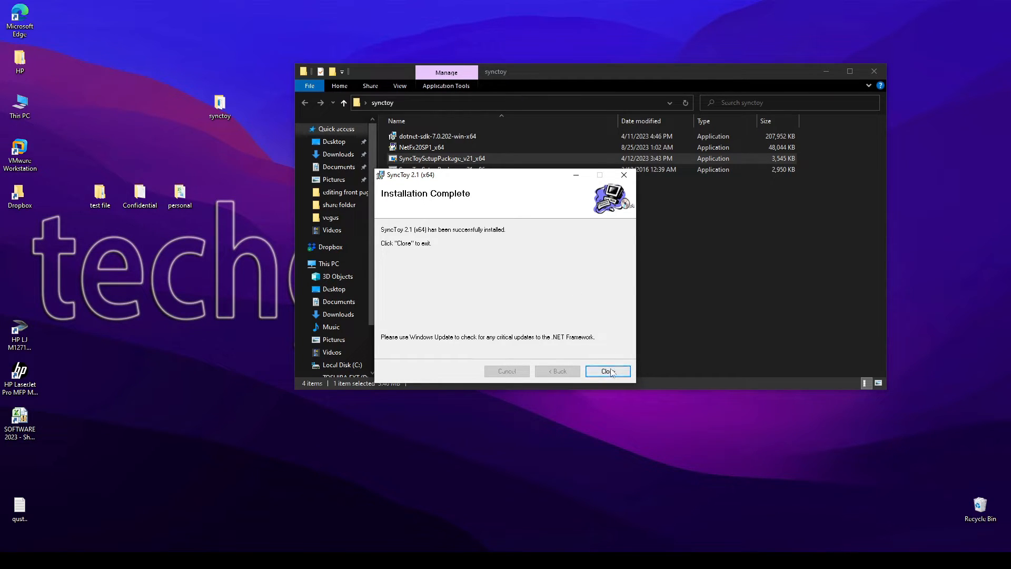
Step: Close the SyncToy 2.1 (x64) installer after installation completes
left_click(606, 371)
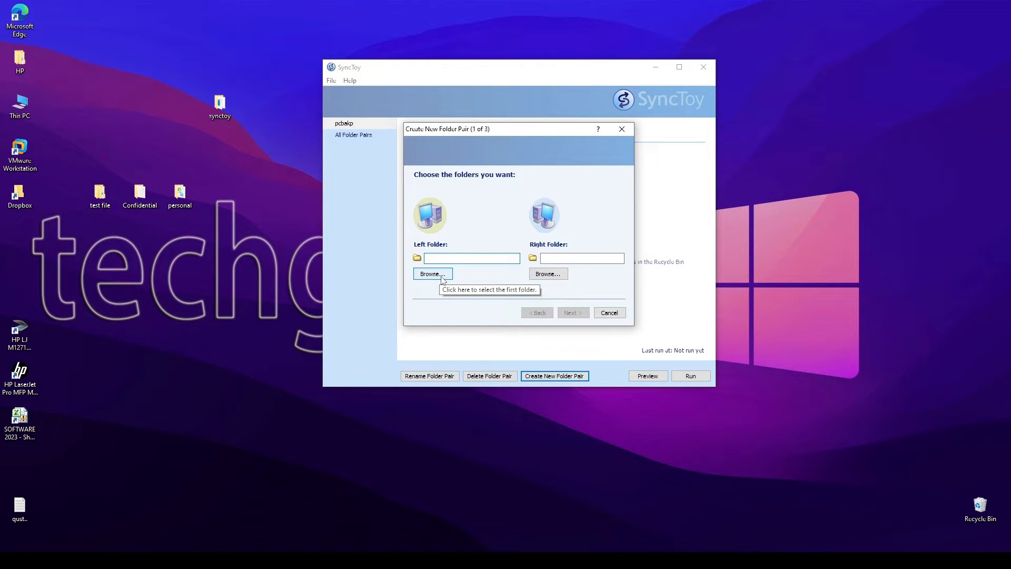
Step: Browse to Desktop > Confidential and confirm it as the left folder
left_click(431, 273)
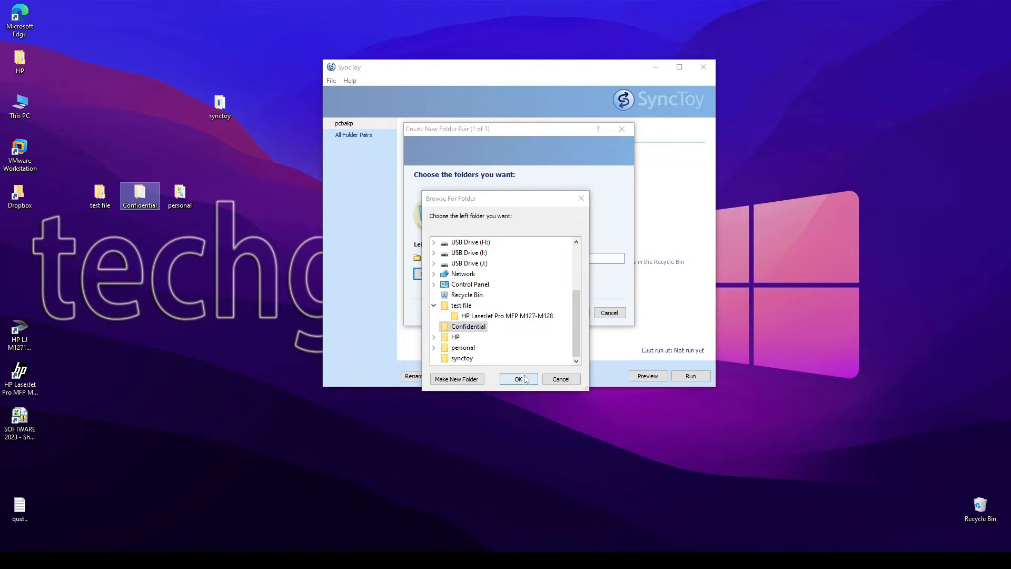
left_click(517, 378)
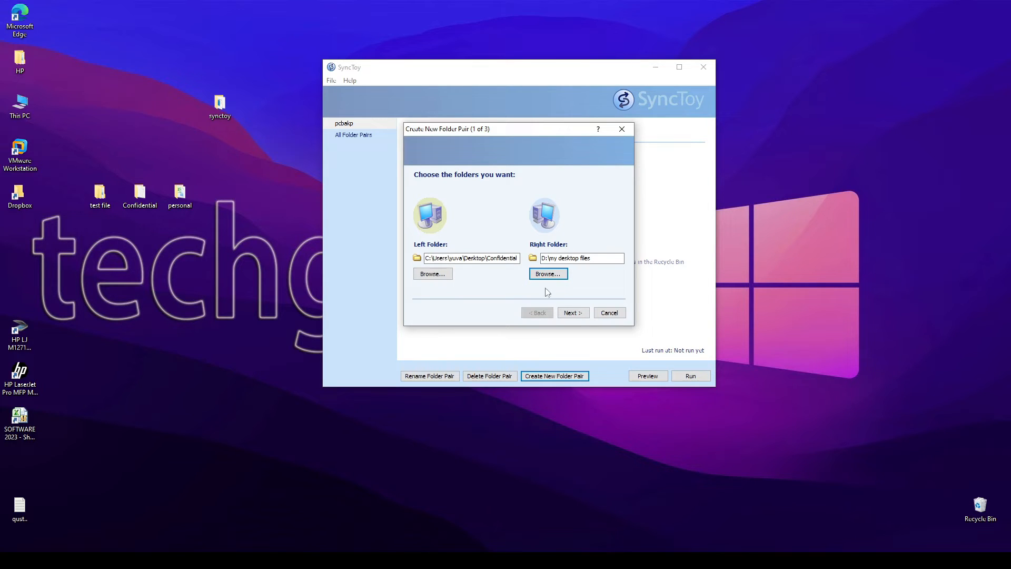
Step: Continue the wizard with D:\my desktop files as the right folder
left_click(571, 312)
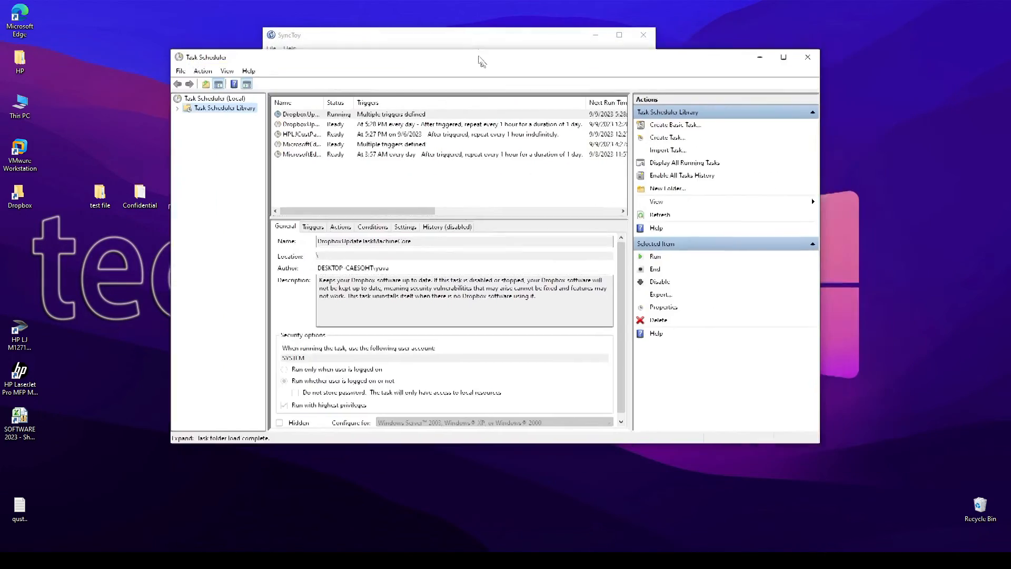
Step: Create a basic task in Task Scheduler and choose a Daily trigger
left_click(676, 124)
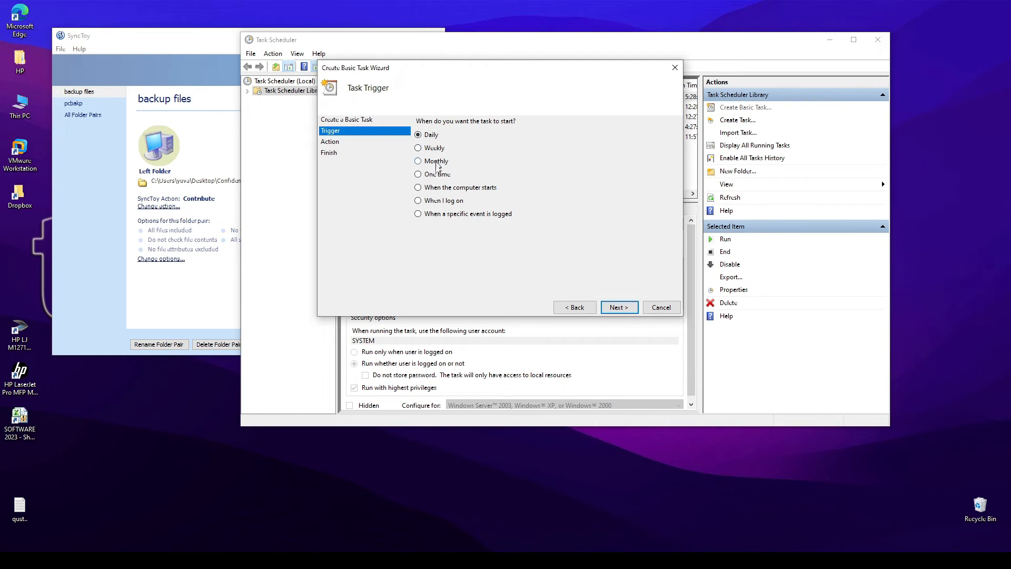
left_click(617, 307)
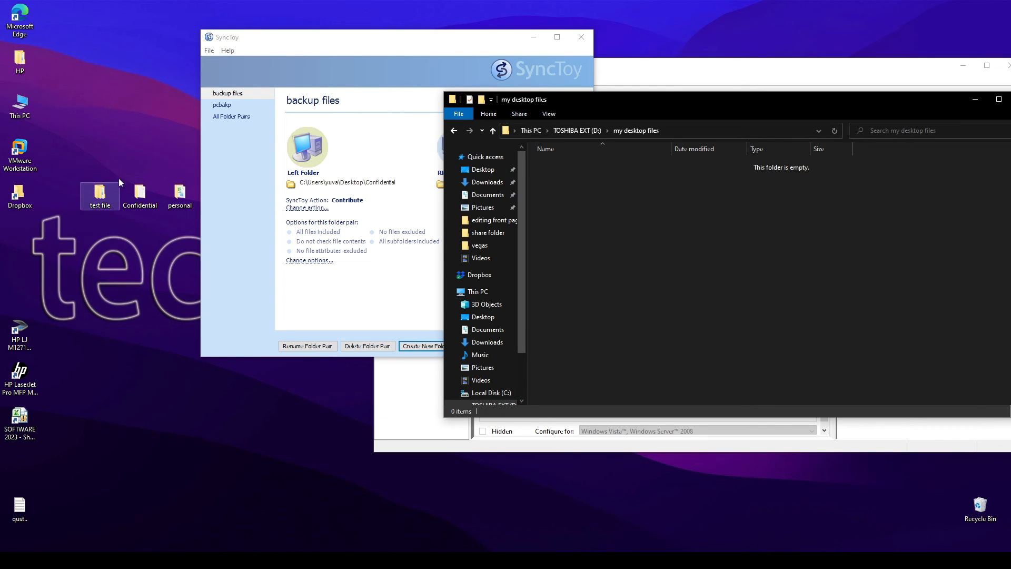
Step: Select the Confidential item on the desktop while checking the backup folder
left_click(139, 193)
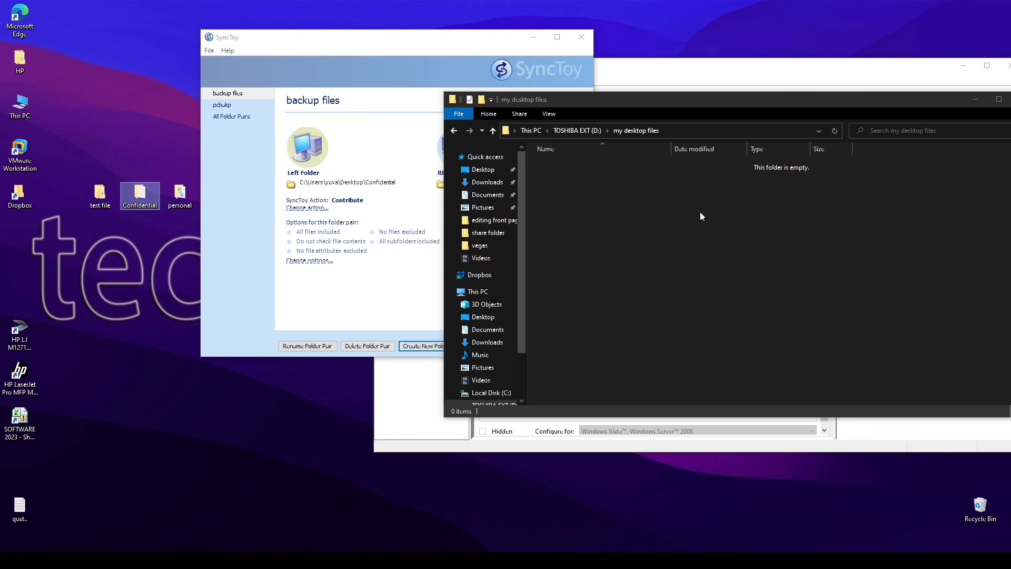
mouse_move(901, 270)
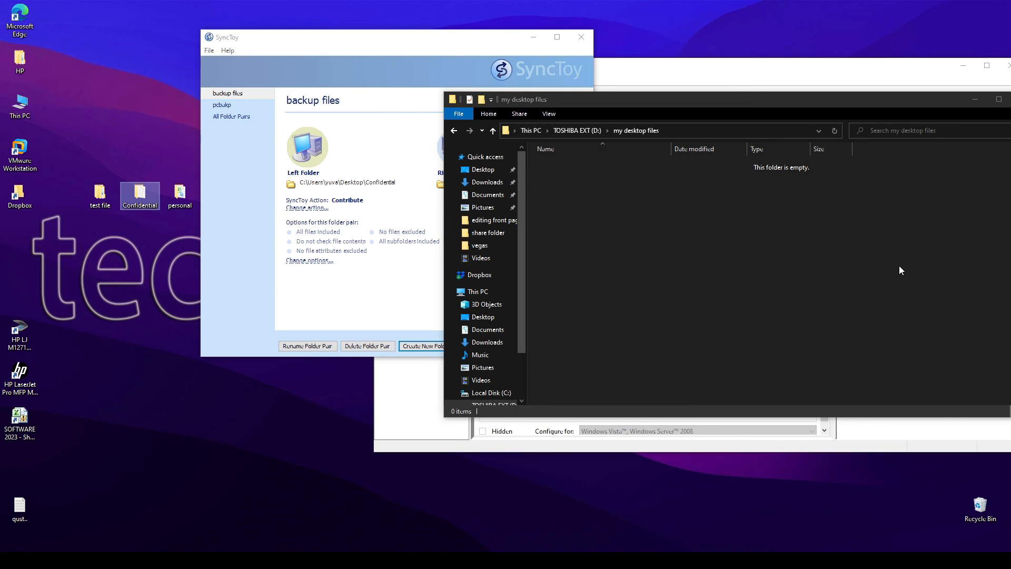